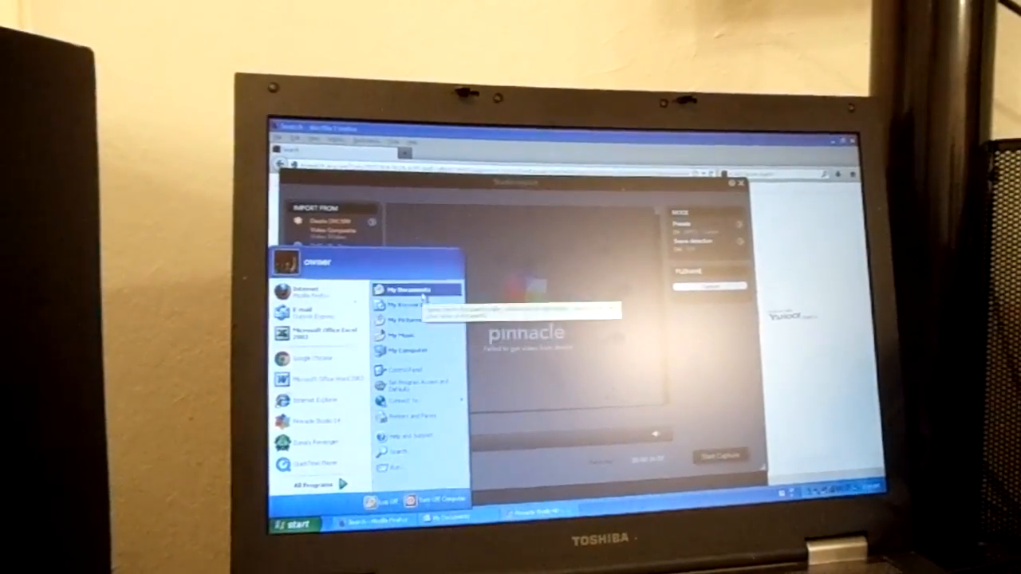
# - Open the My Documents folder window from the Windows XP Start menu
pyautogui.click(416, 289)
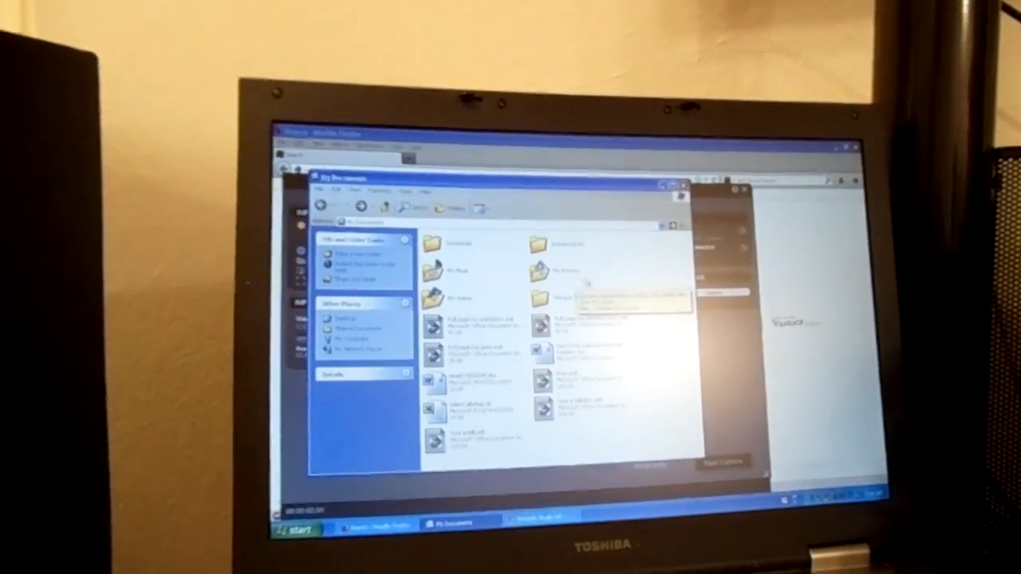